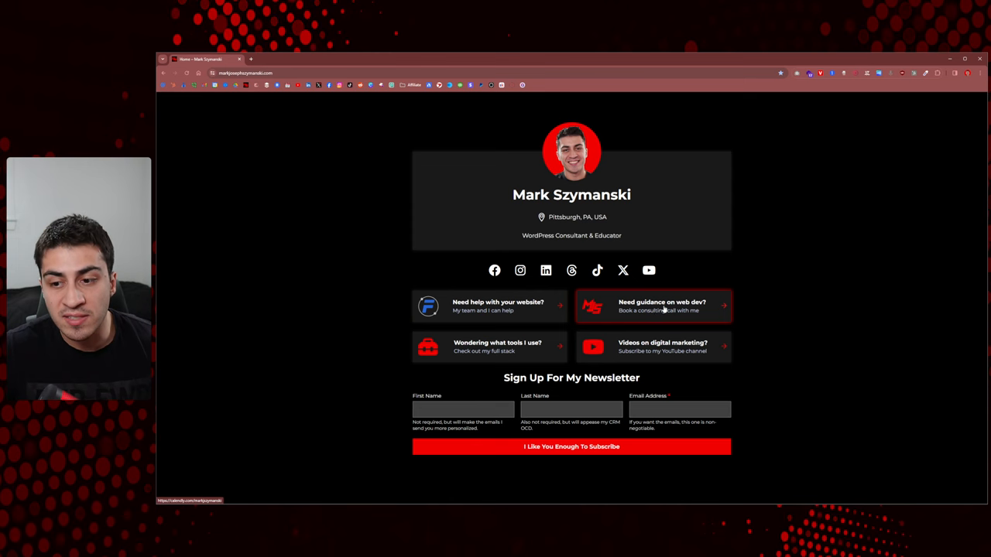
pyautogui.moveTo(721, 317)
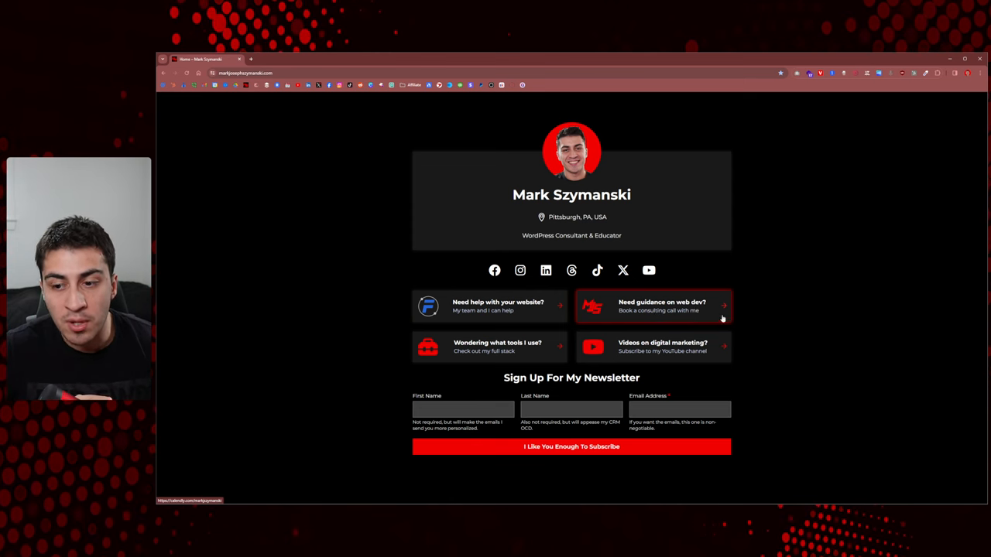
pyautogui.moveTo(777, 305)
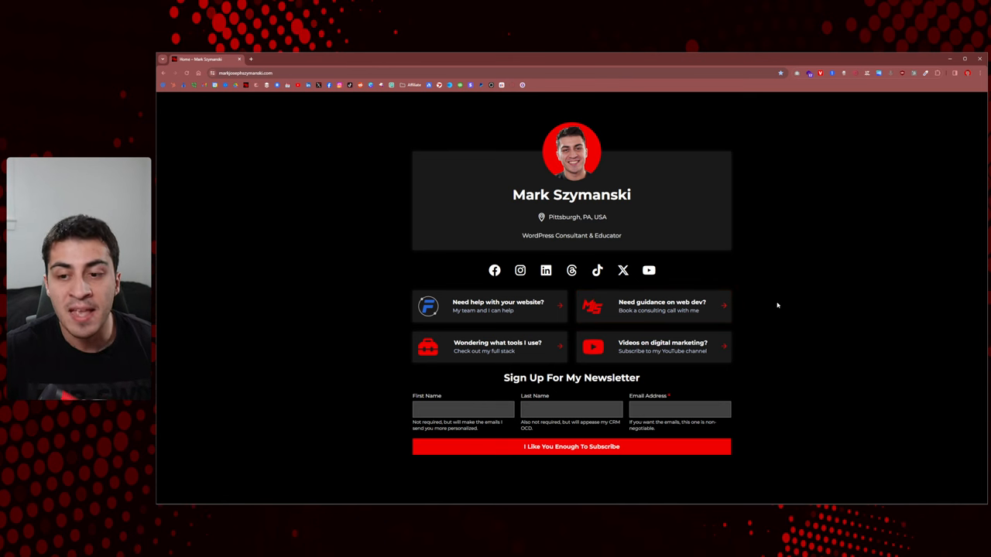